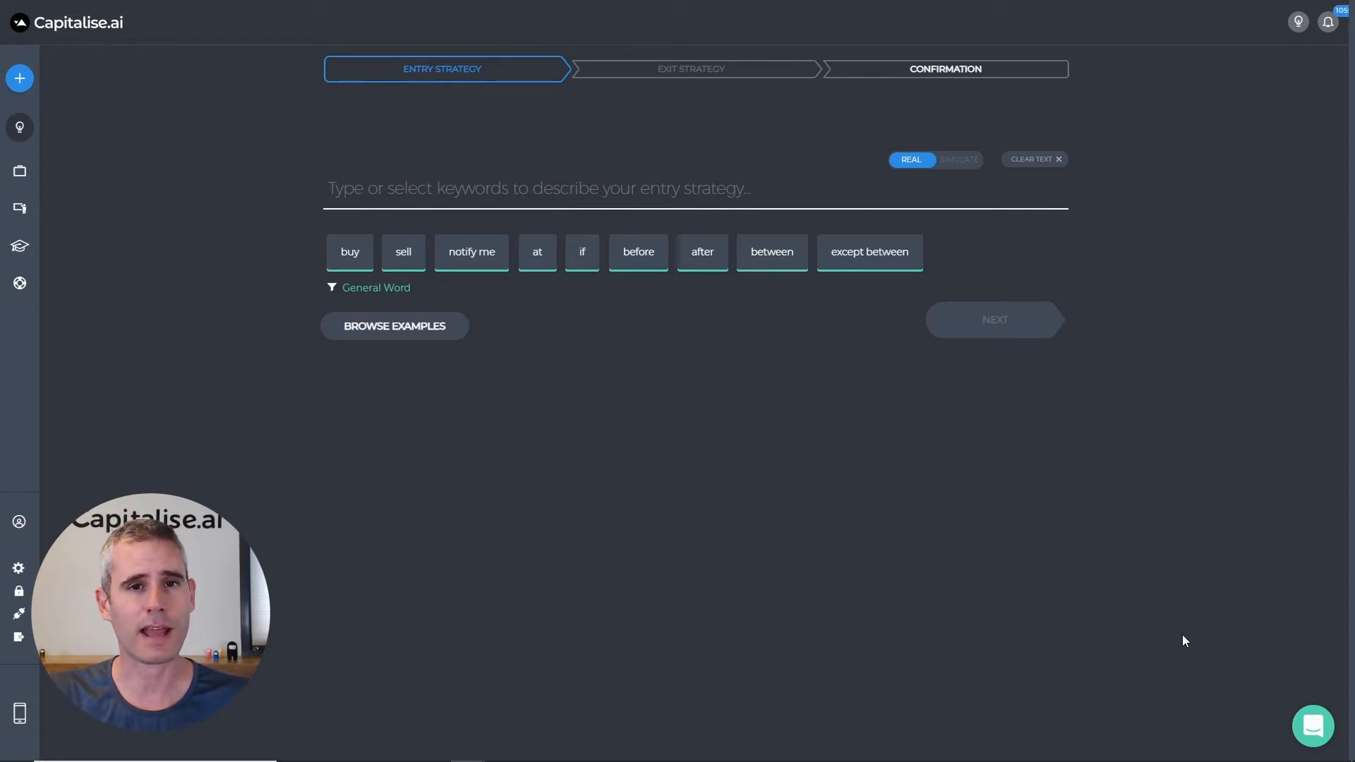
- Enter rule: if ETH/USDT falls over 3% below its 3-hour high, buy 5,000 USD worth
text(If the price of ETH/USDT < the 3-)
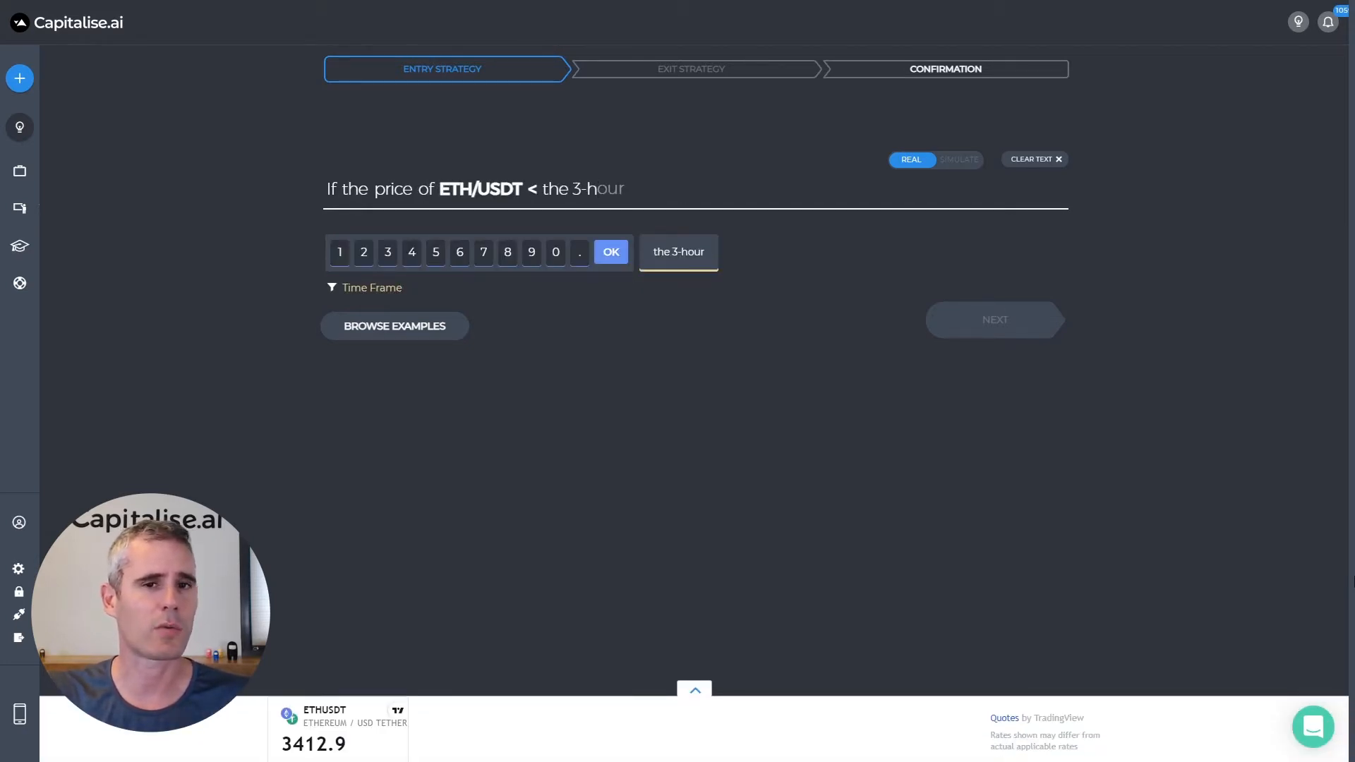
text(high)
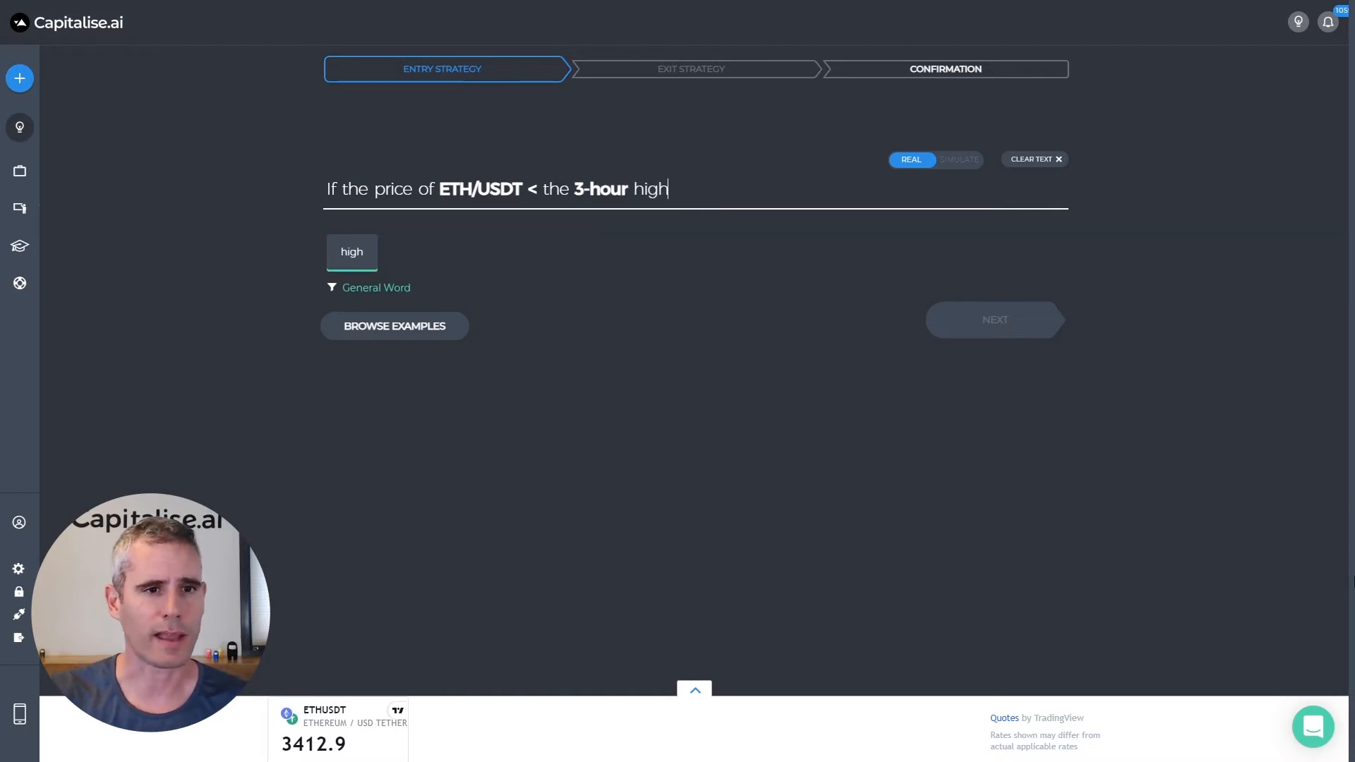
text(of ETH/USDT by more than)
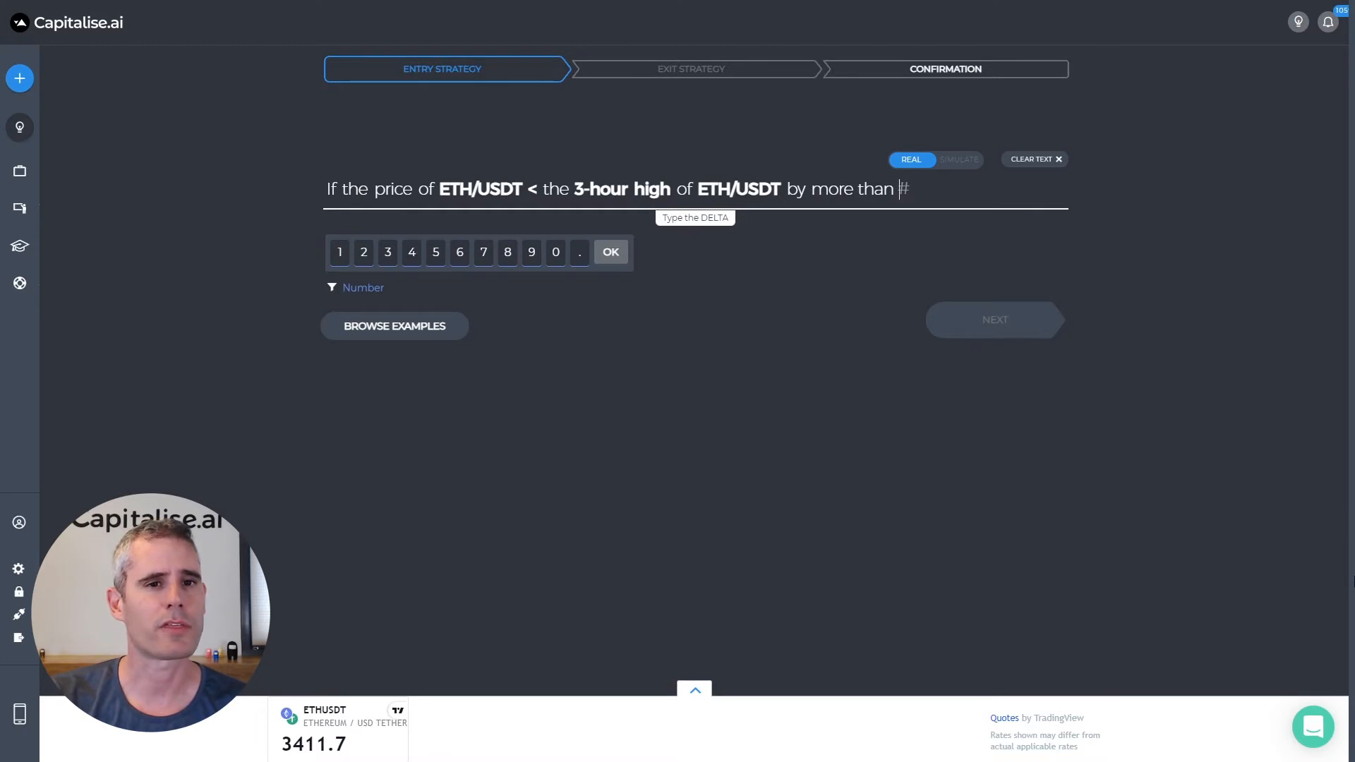
text(3% then buy 5,000 usd)
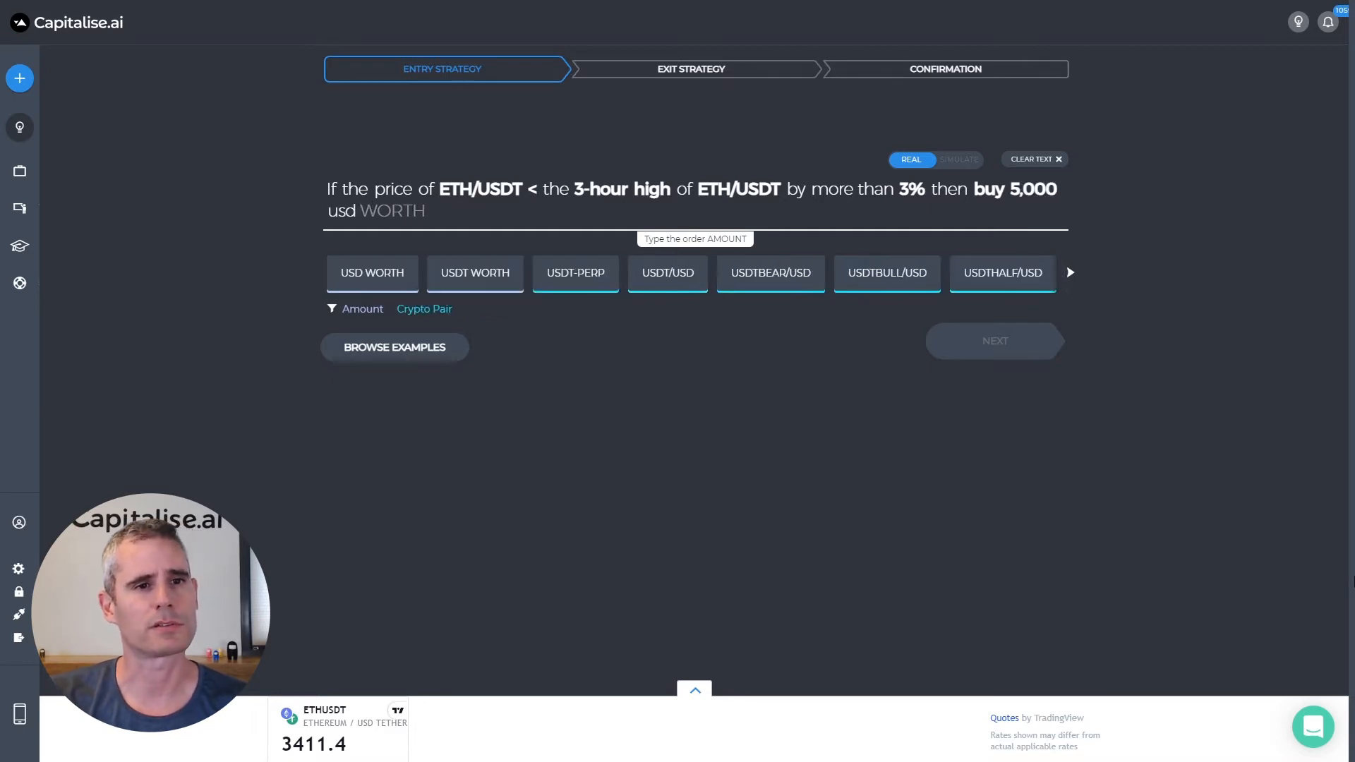
click(372, 272)
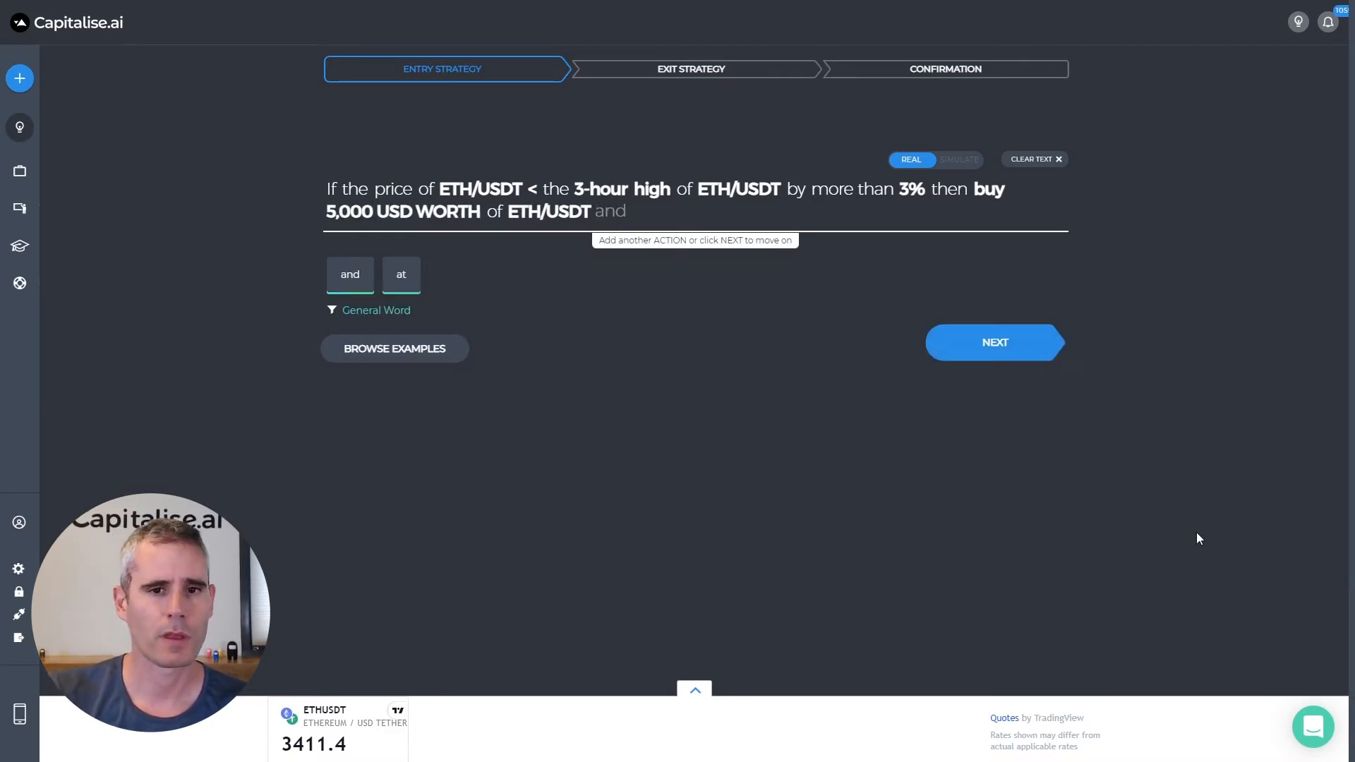
- Set the exit to close at 5% profit or 5% loss
click(994, 342)
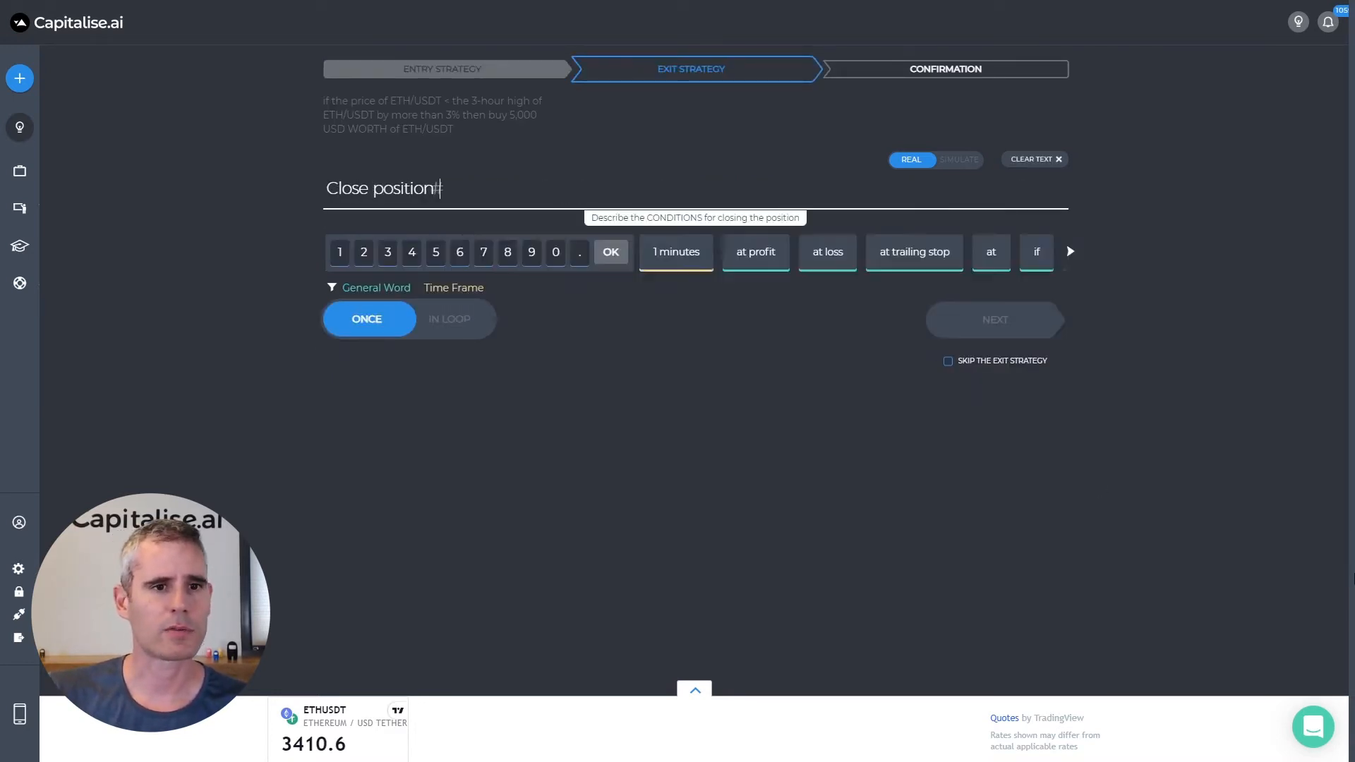
click(754, 251)
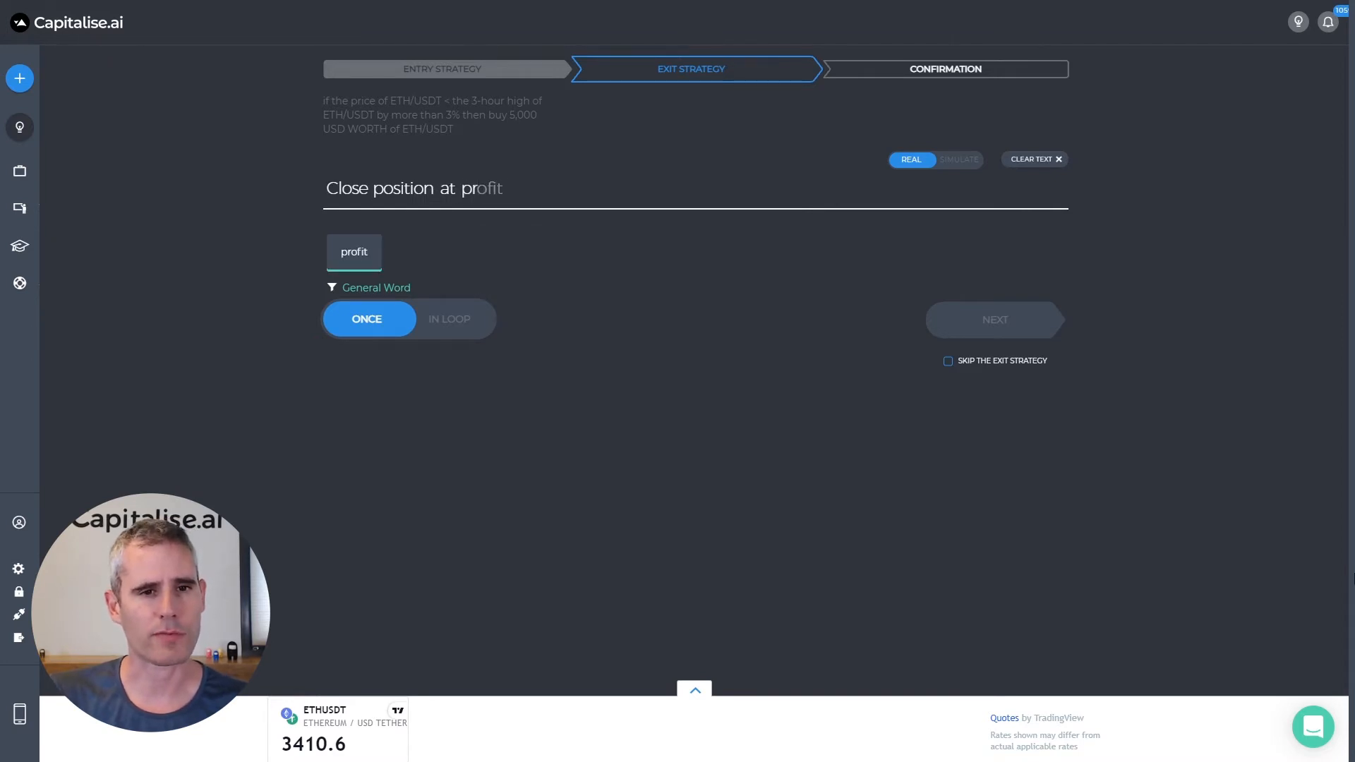
text(of 5% or at loss)
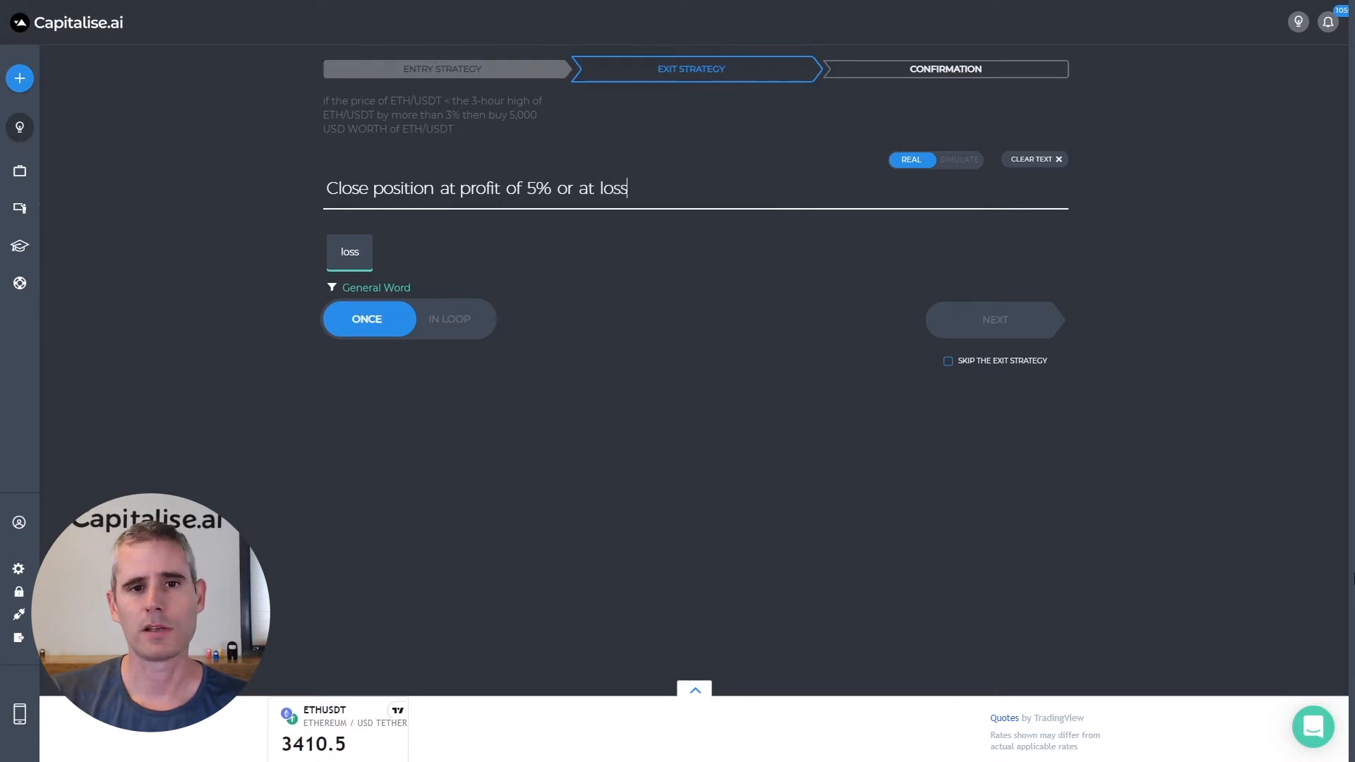
text(of 5%)
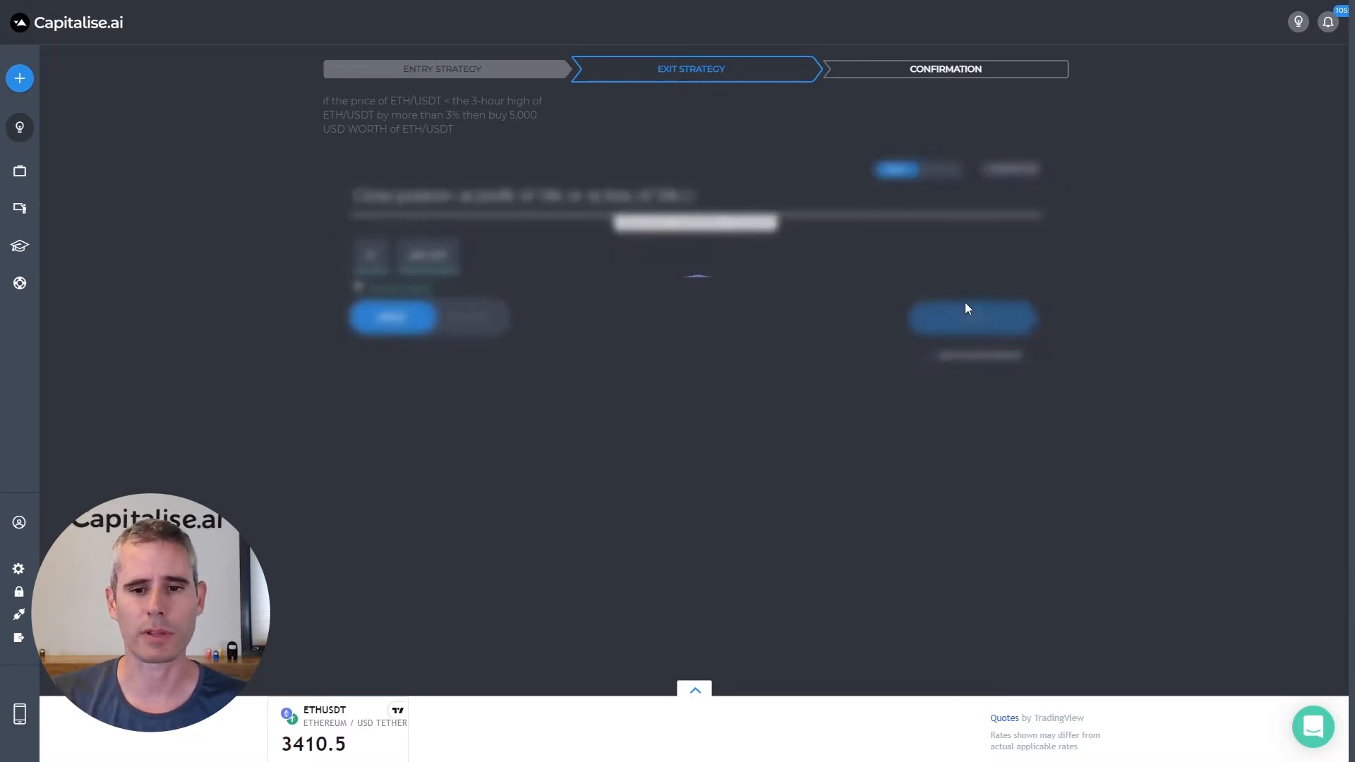
- Enter 'ETH Backtest #1' as the strategy name
click(973, 317)
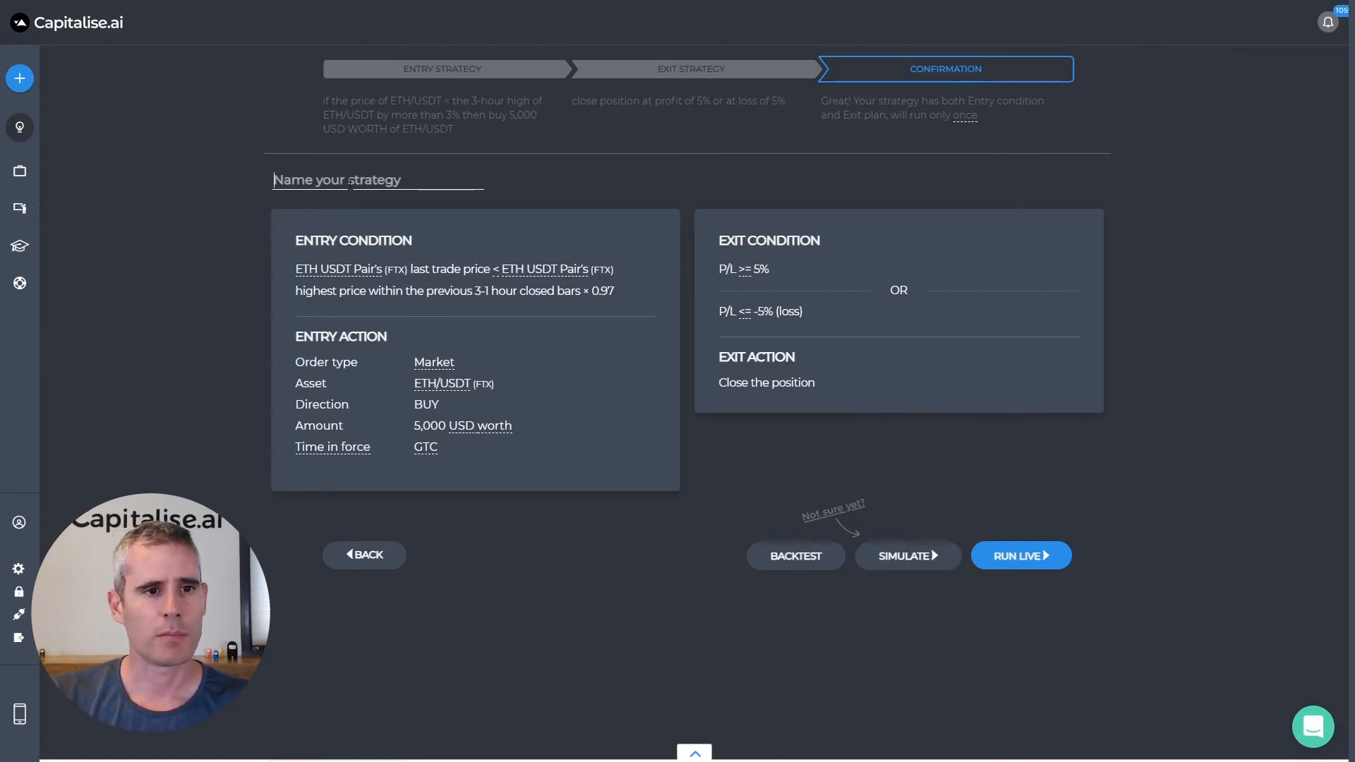
text(ETH Backtest)
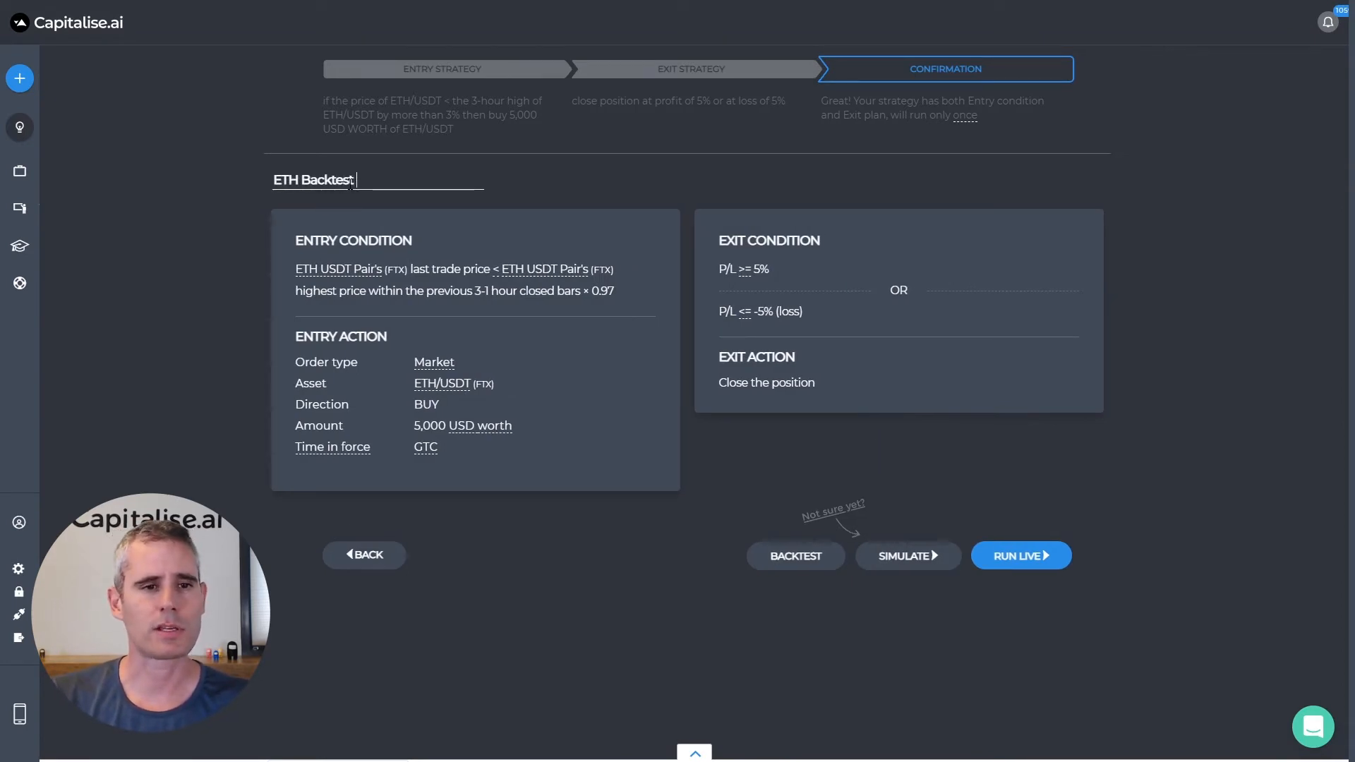
text(#1)
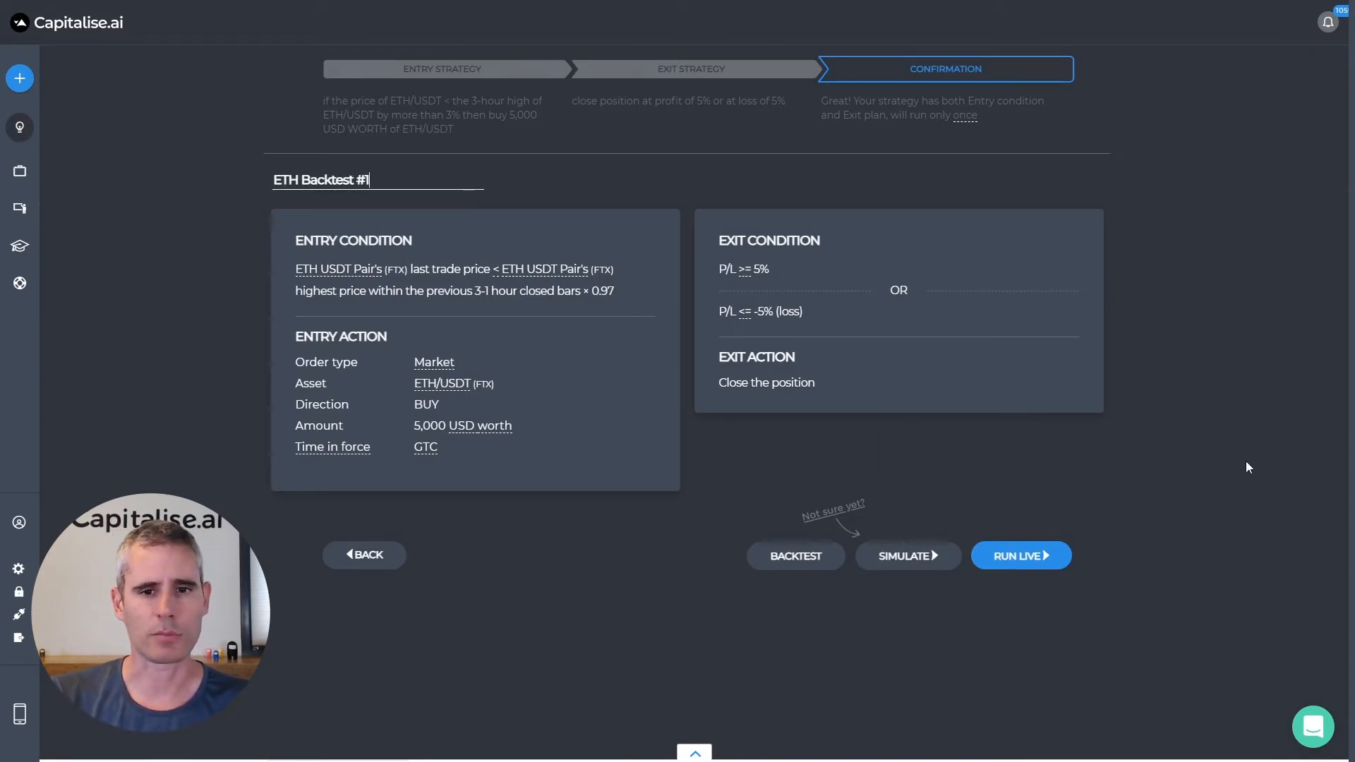
mouse_move(796, 555)
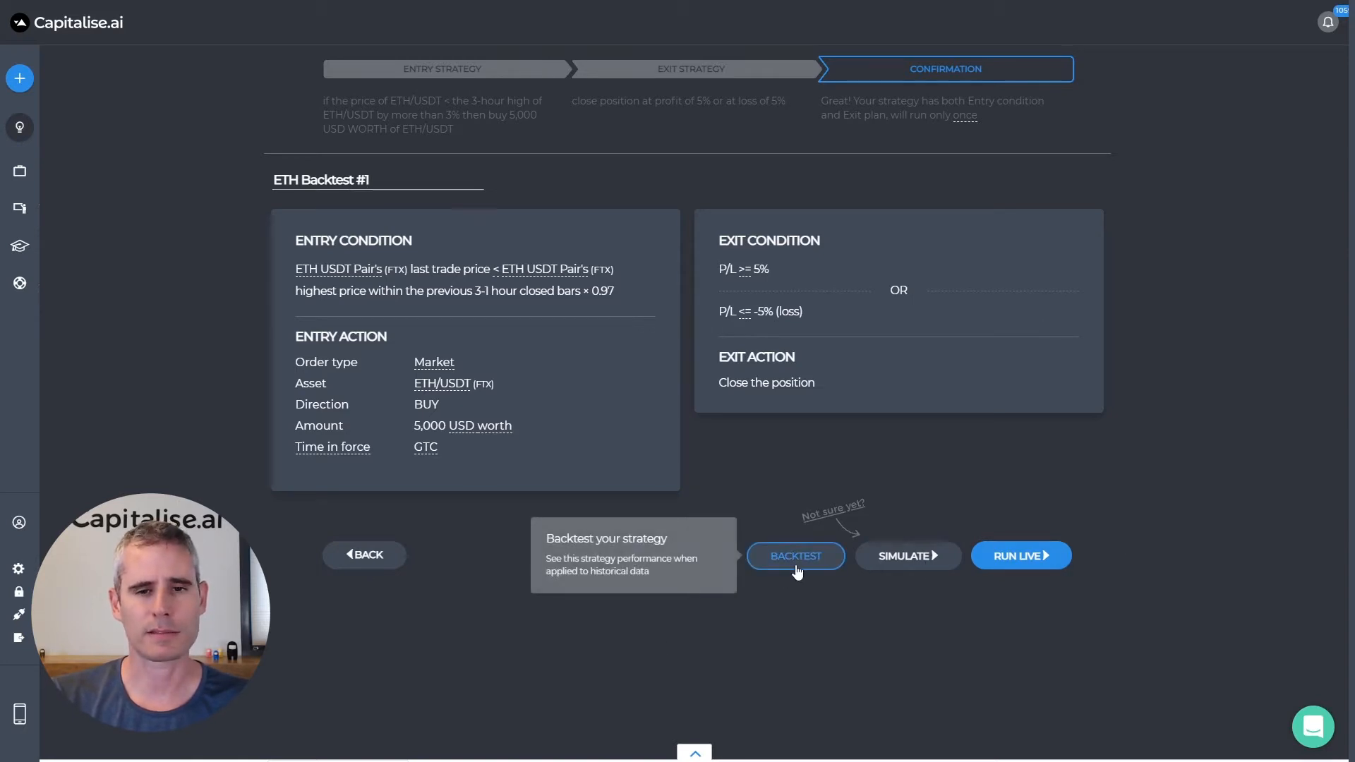
- Backtest ETH Backtest #1 and review results: 57 hits, $1,406.18 total P/L
click(795, 556)
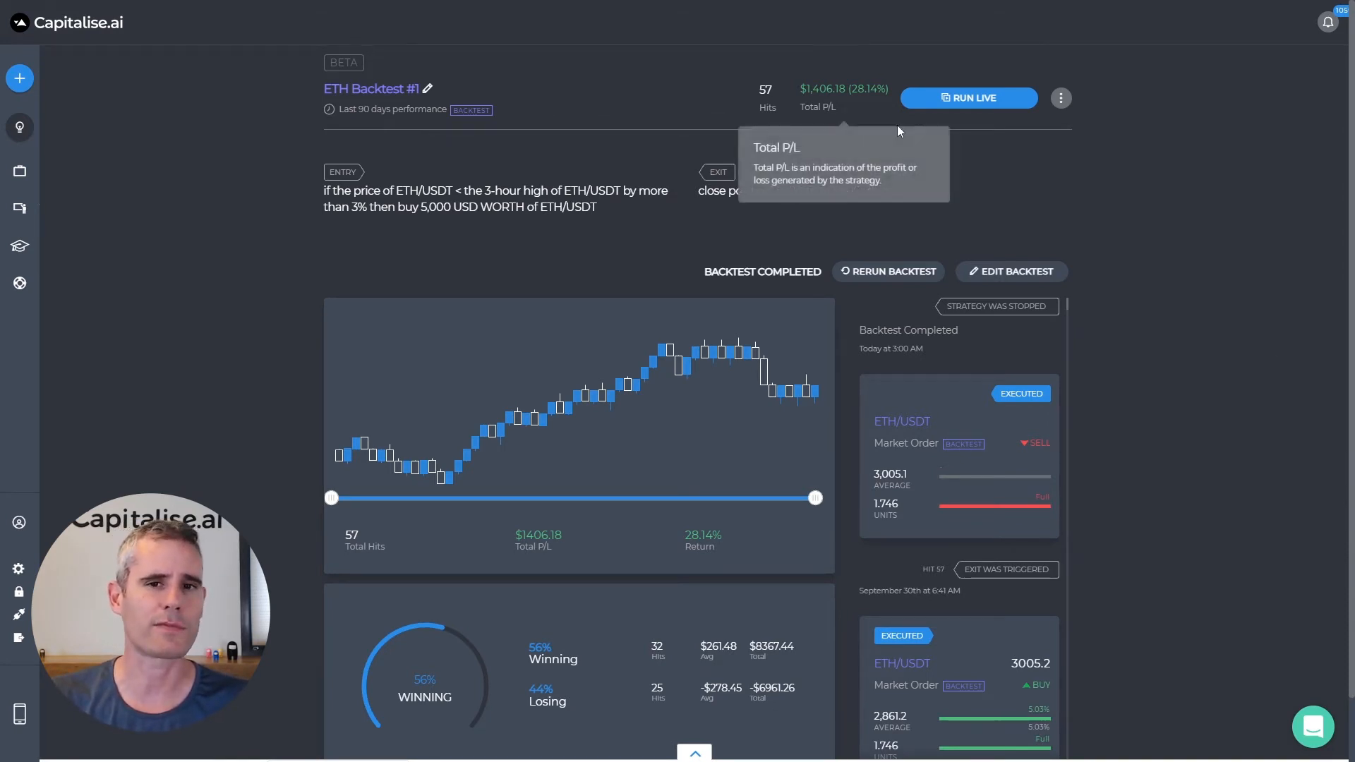
scroll(down, 3)
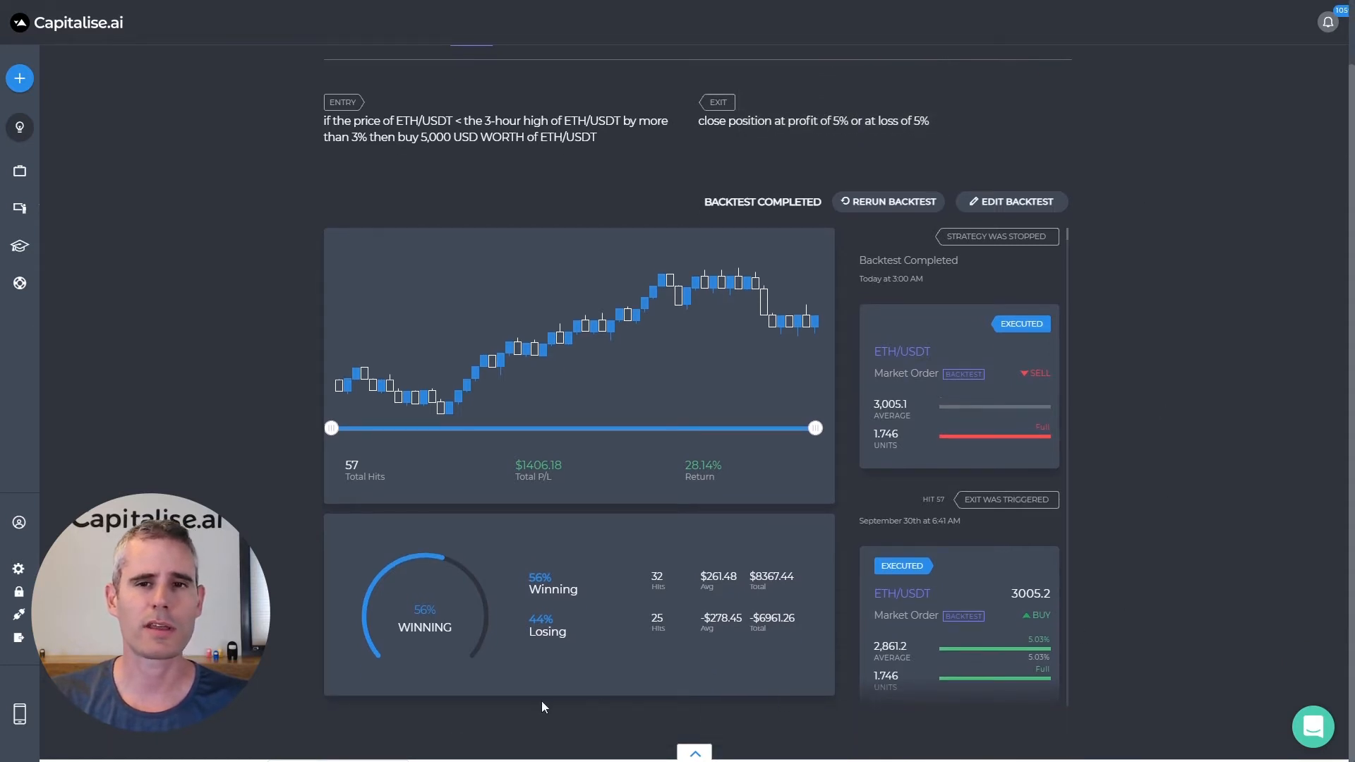
scroll(down, 3)
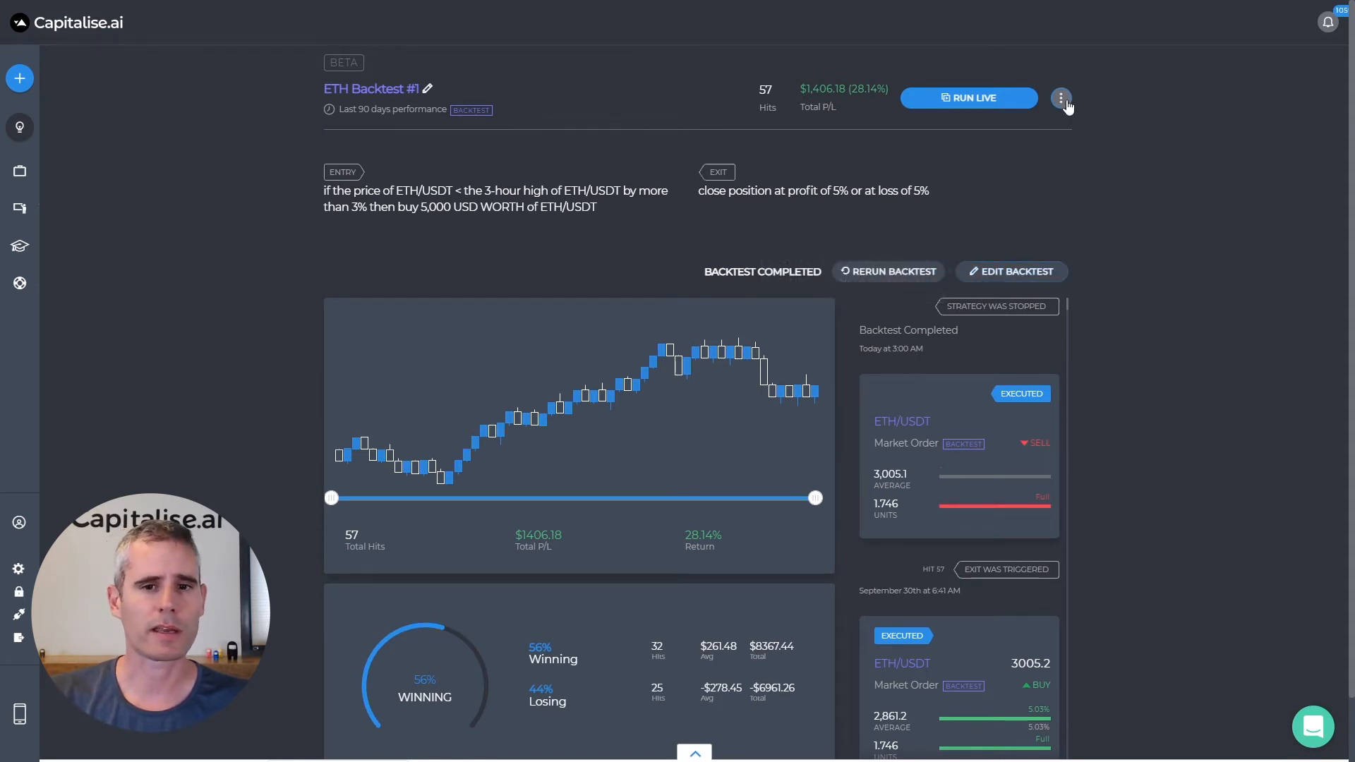
- Clone the strategy and change its loss exit from 5% to 8%
click(1060, 98)
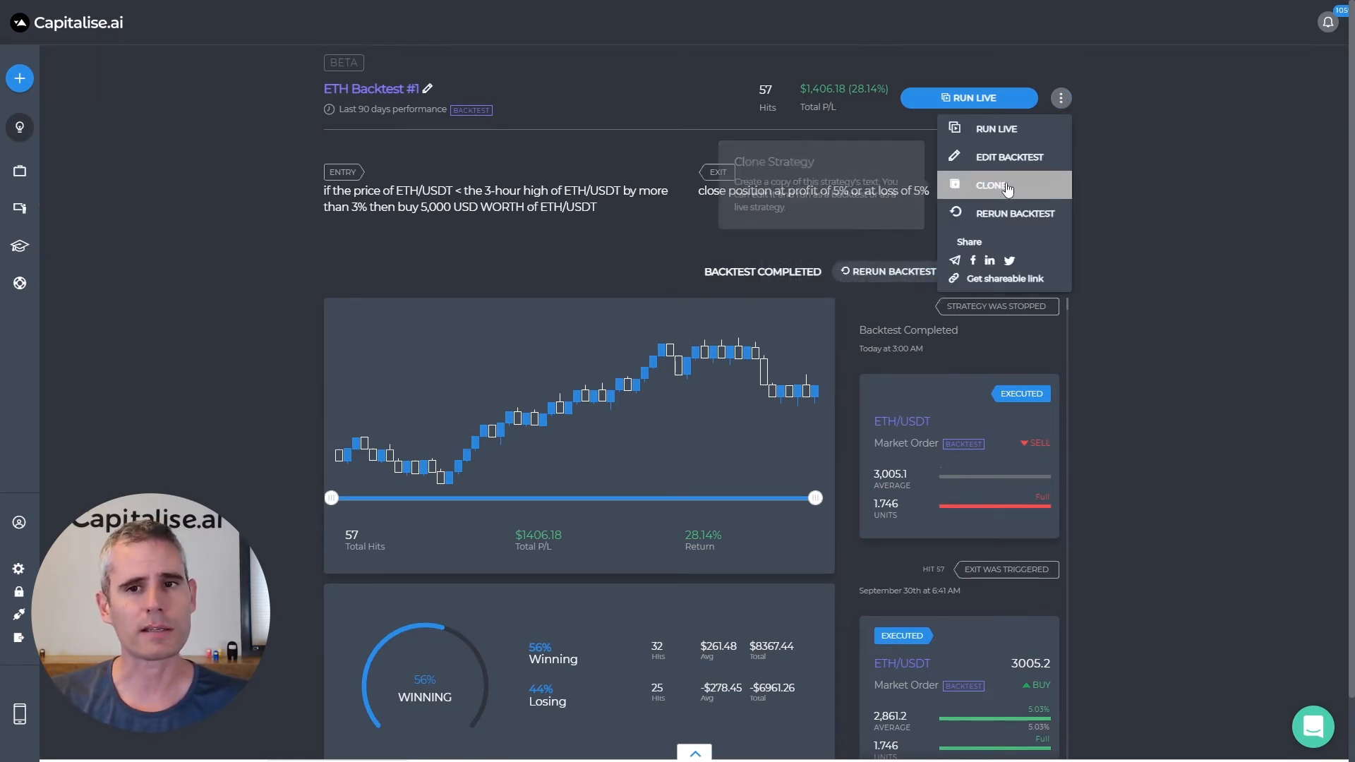
click(998, 185)
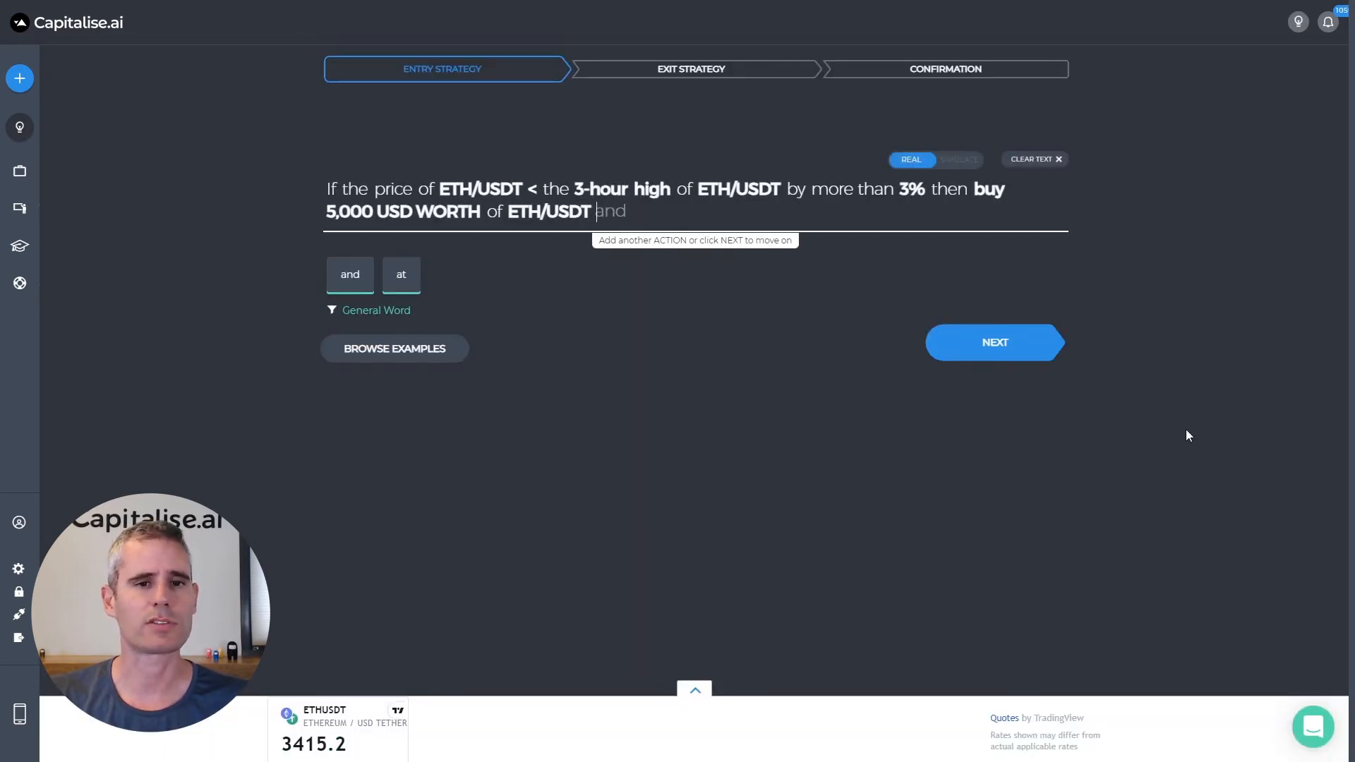
mouse_move(994, 342)
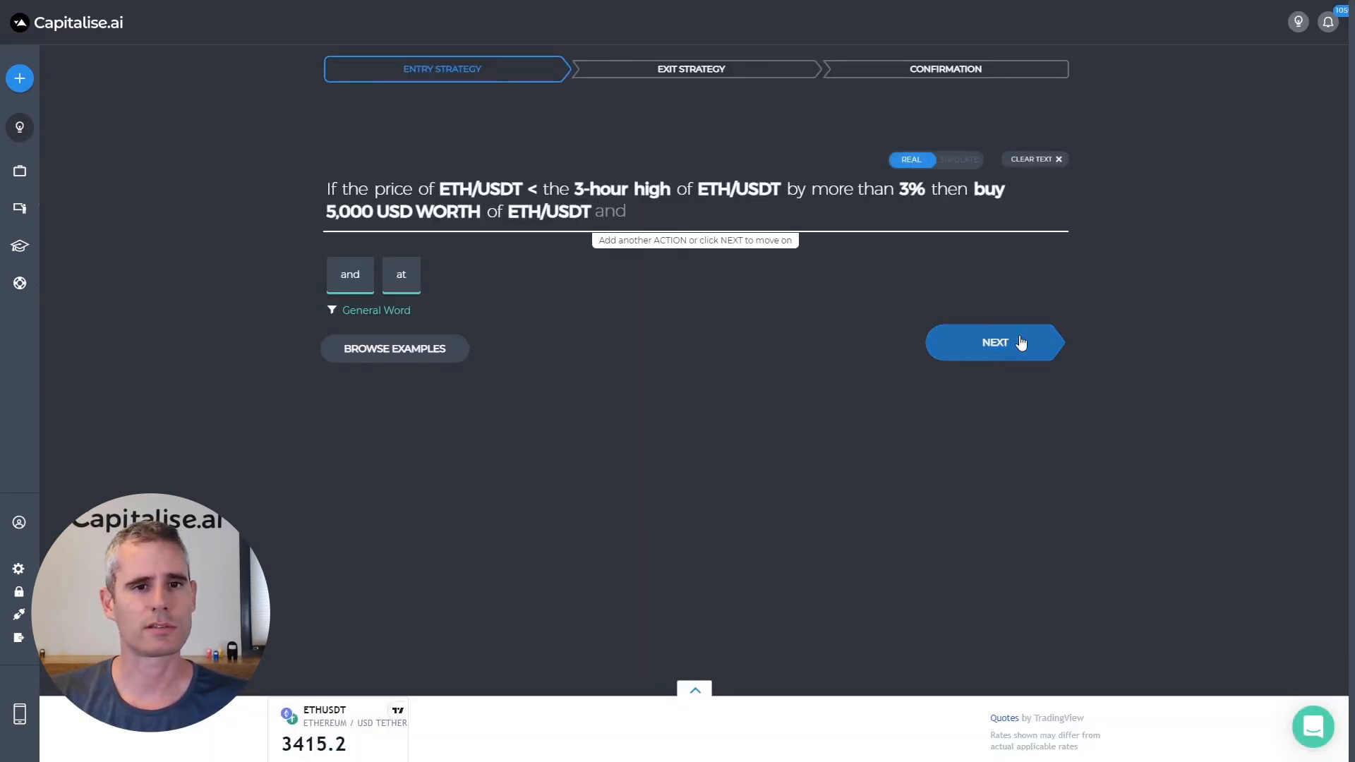
click(994, 343)
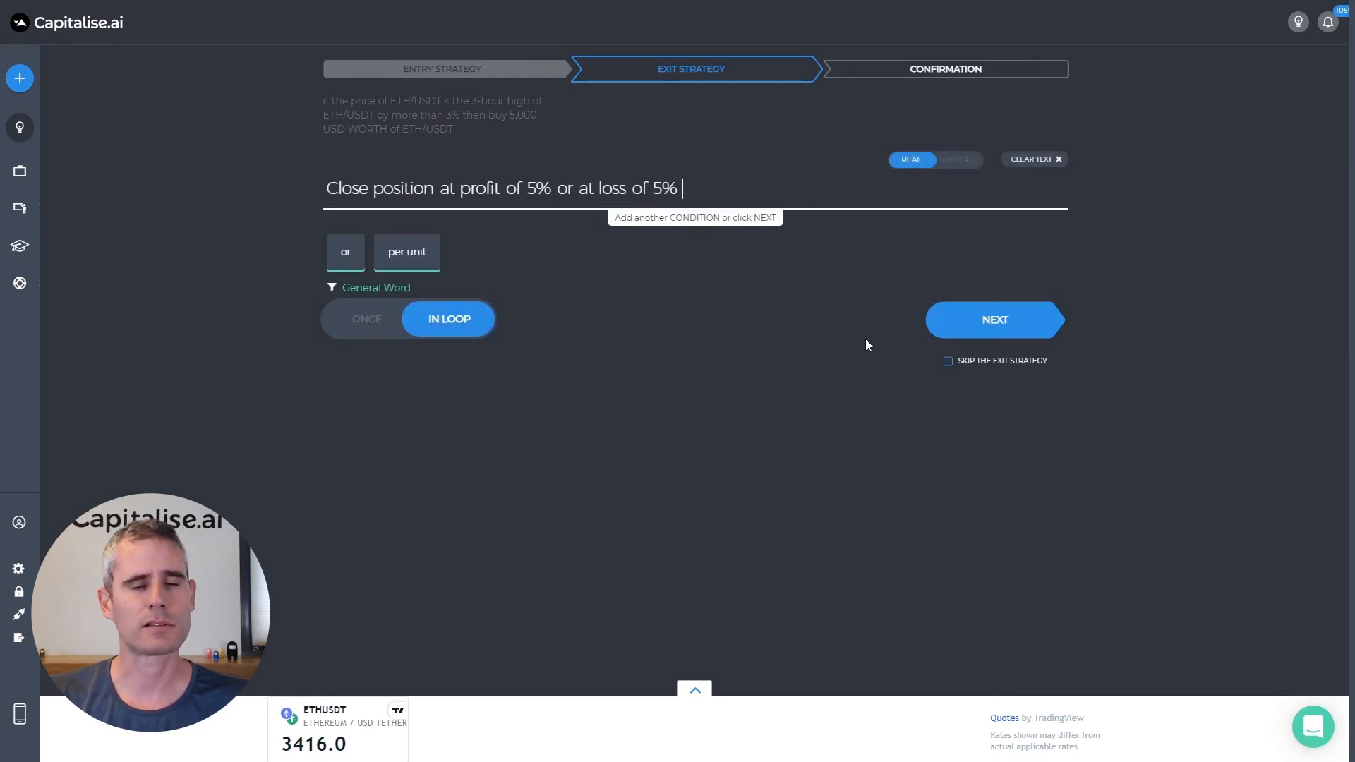
text(8)
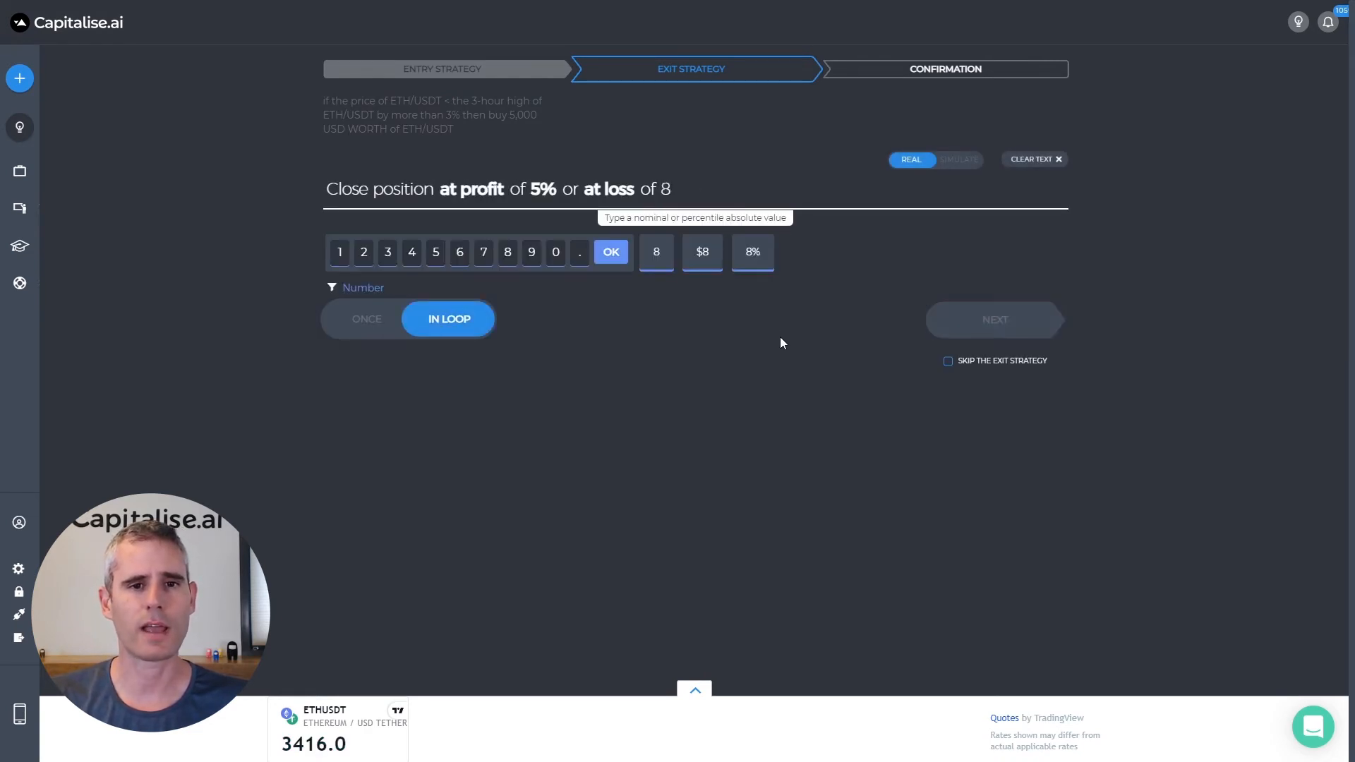
click(751, 252)
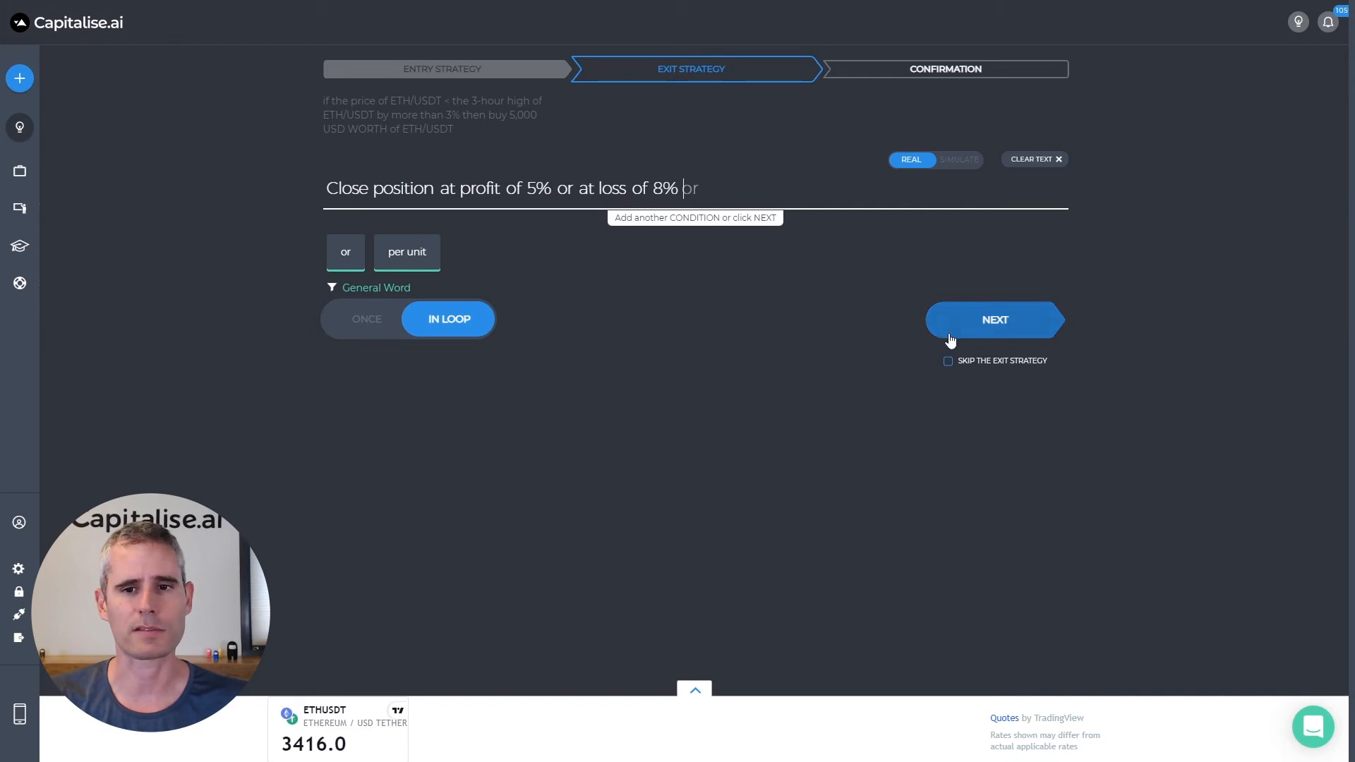
click(994, 319)
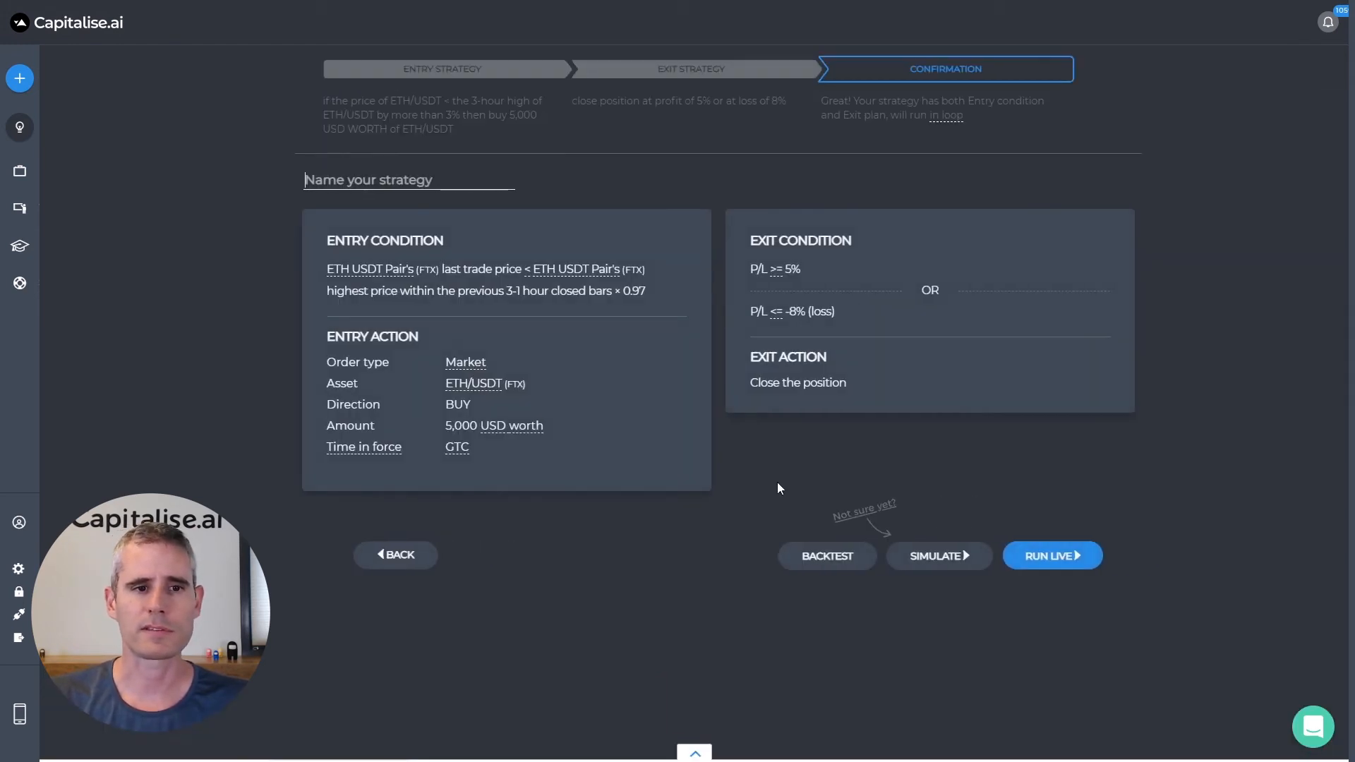
- Enter 'ETH Backtest #2' as the copied strategy's name
text(E)
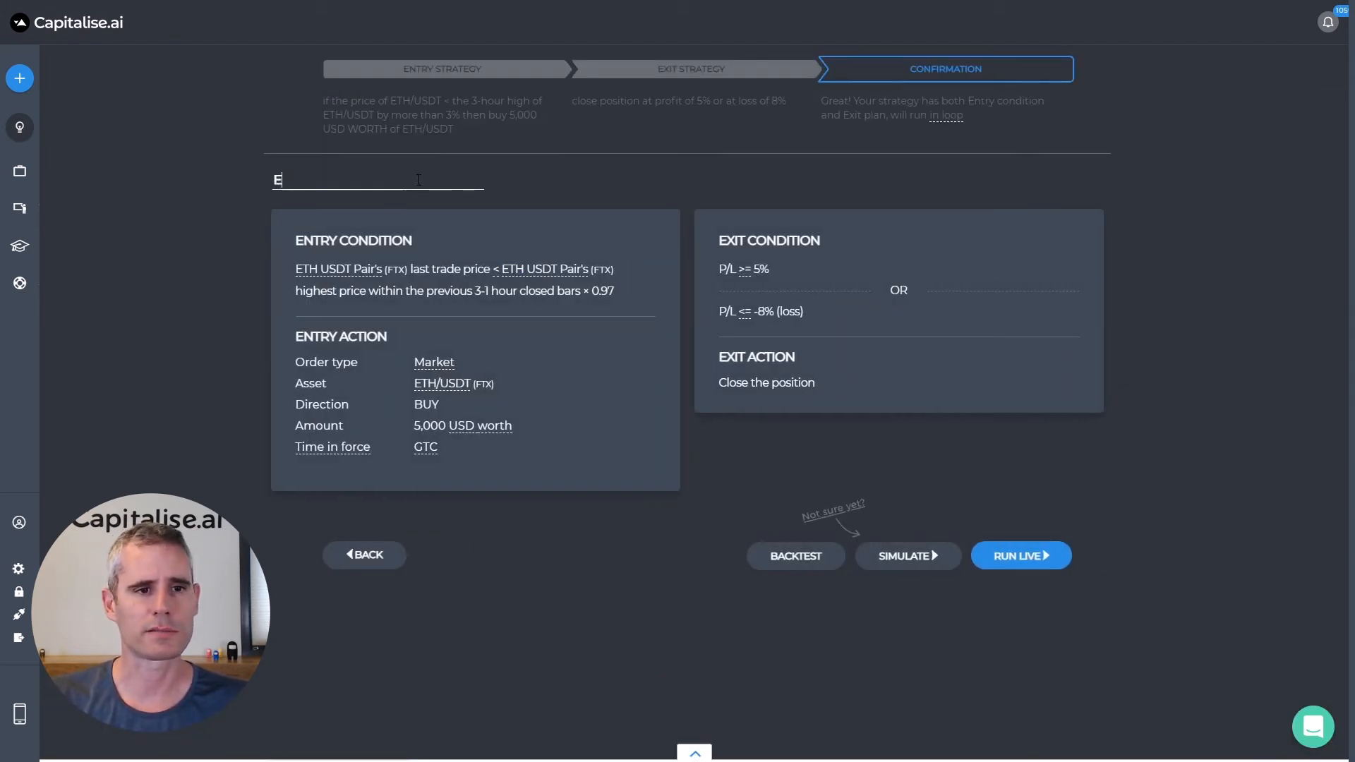
text(TH Backtest #2)
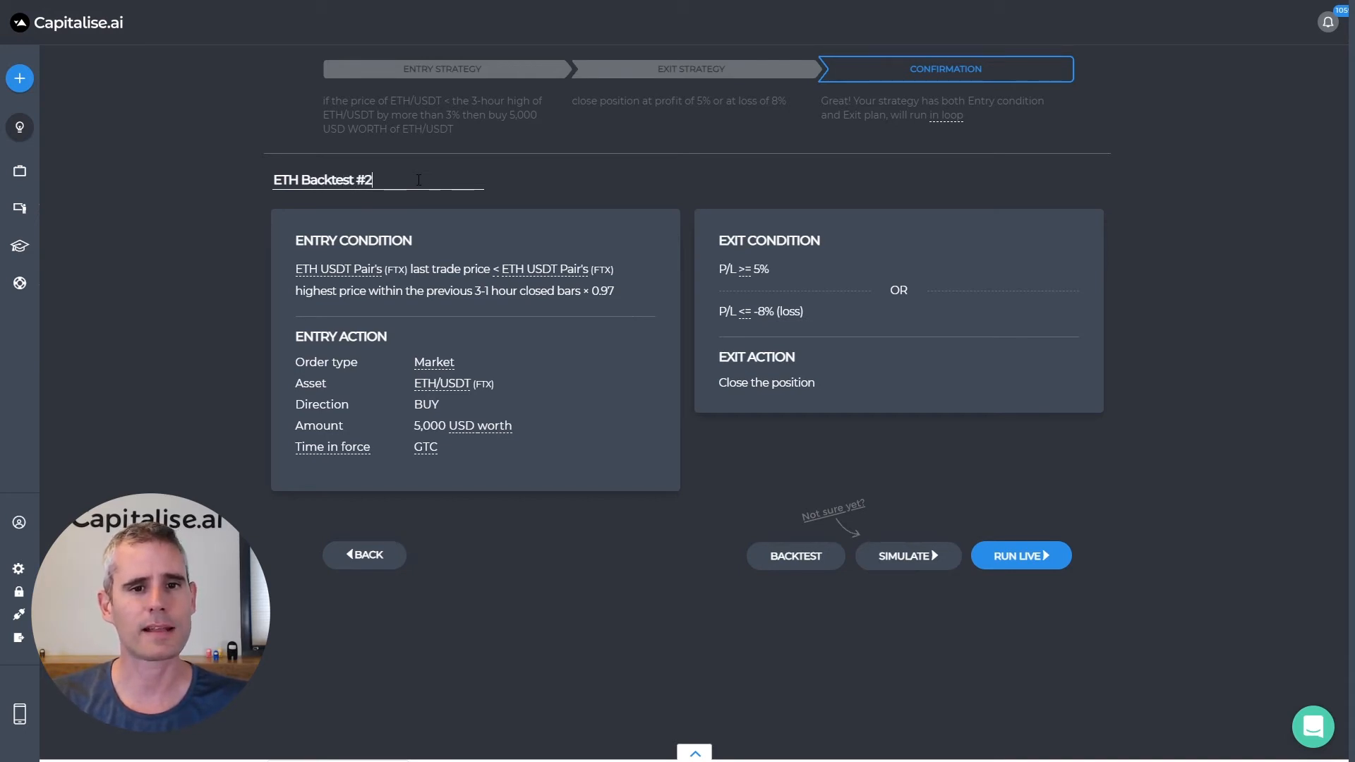
mouse_move(1214, 644)
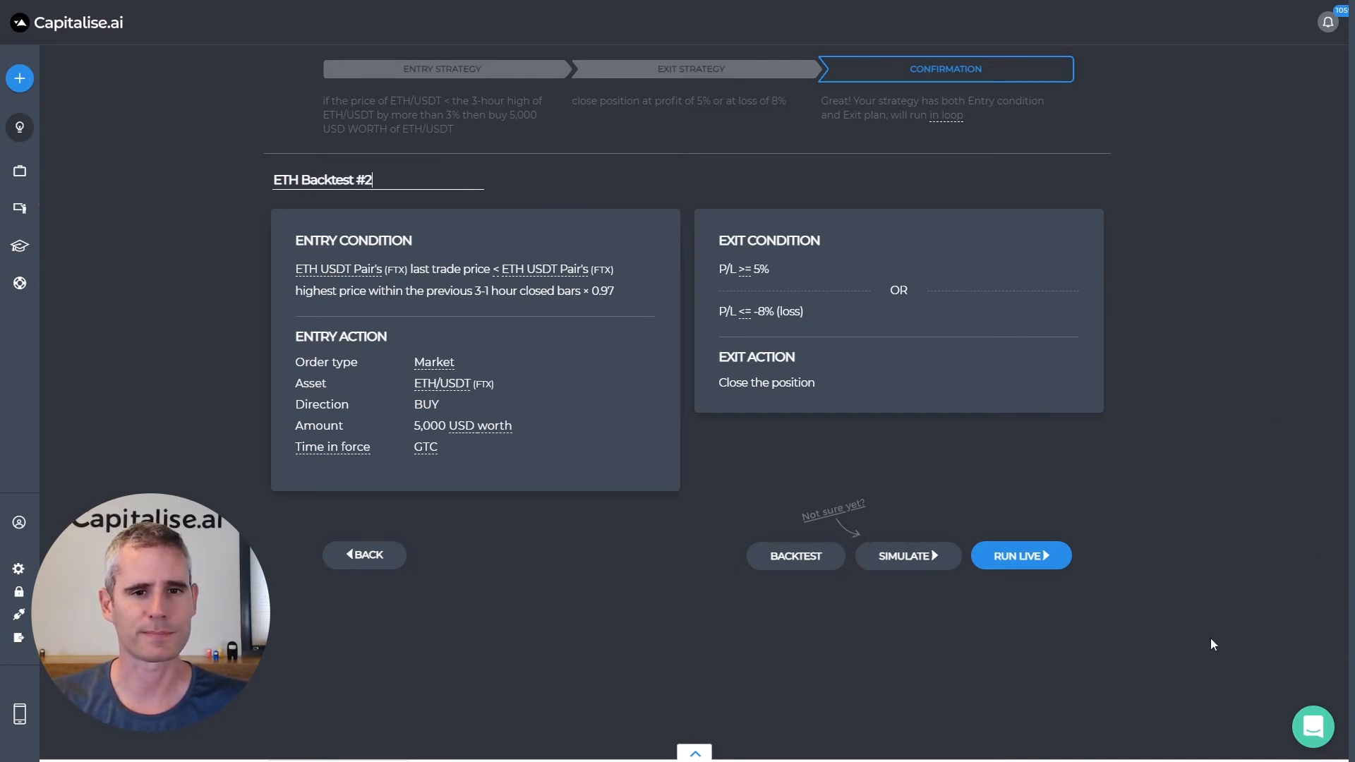
- Backtest ETH Backtest #2 and review results: 40 hits, $2,355.31 total P/L
click(1021, 555)
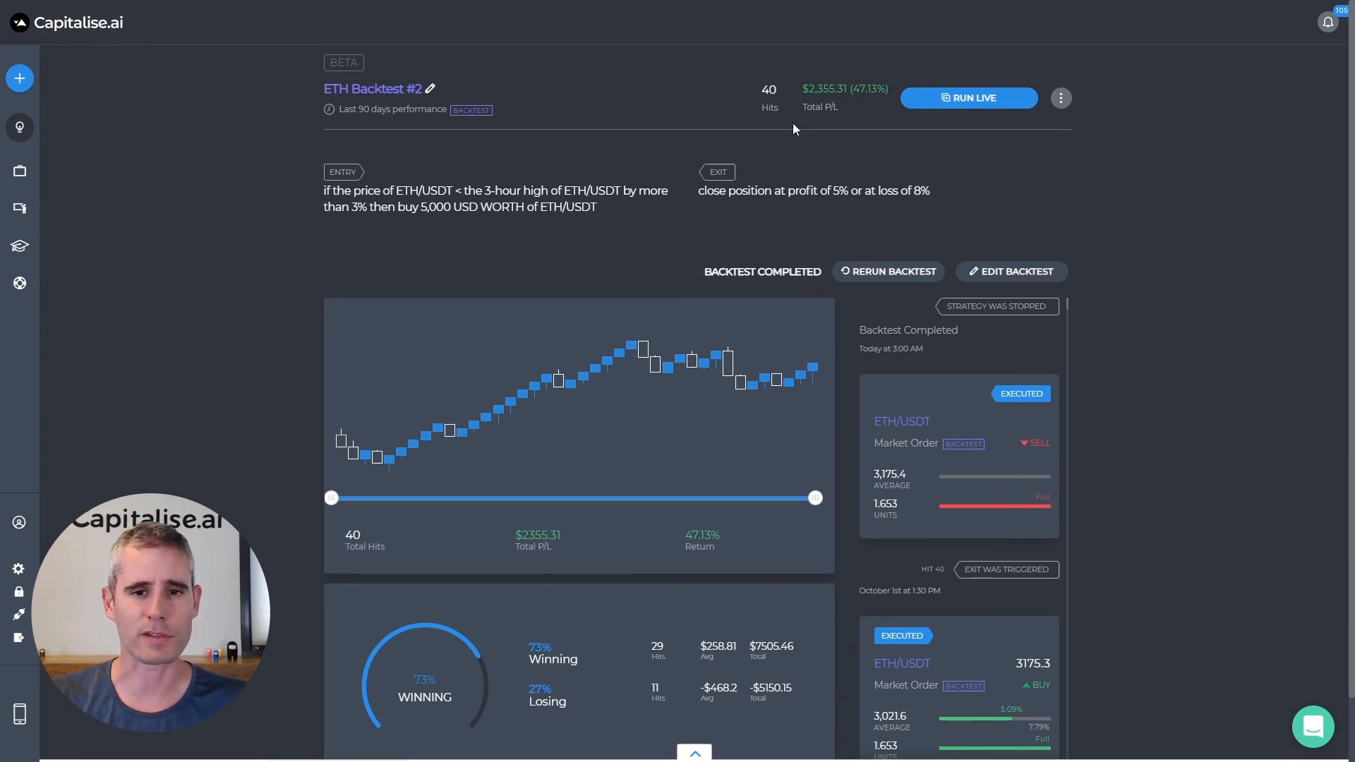
scroll(down, 3)
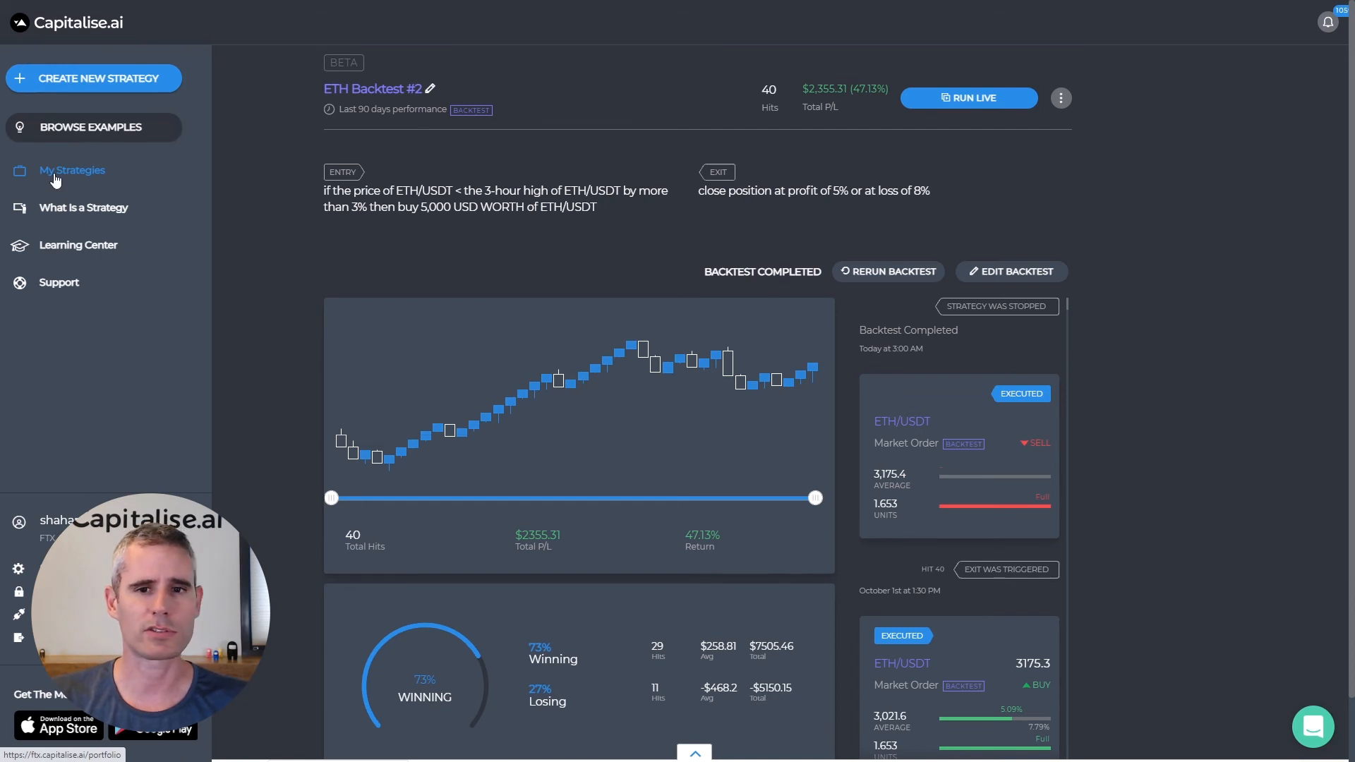
- Show My Strategies' Backtests tab listing both runs: #2 at $2,355.31, #1 at $1,406.18
click(73, 170)
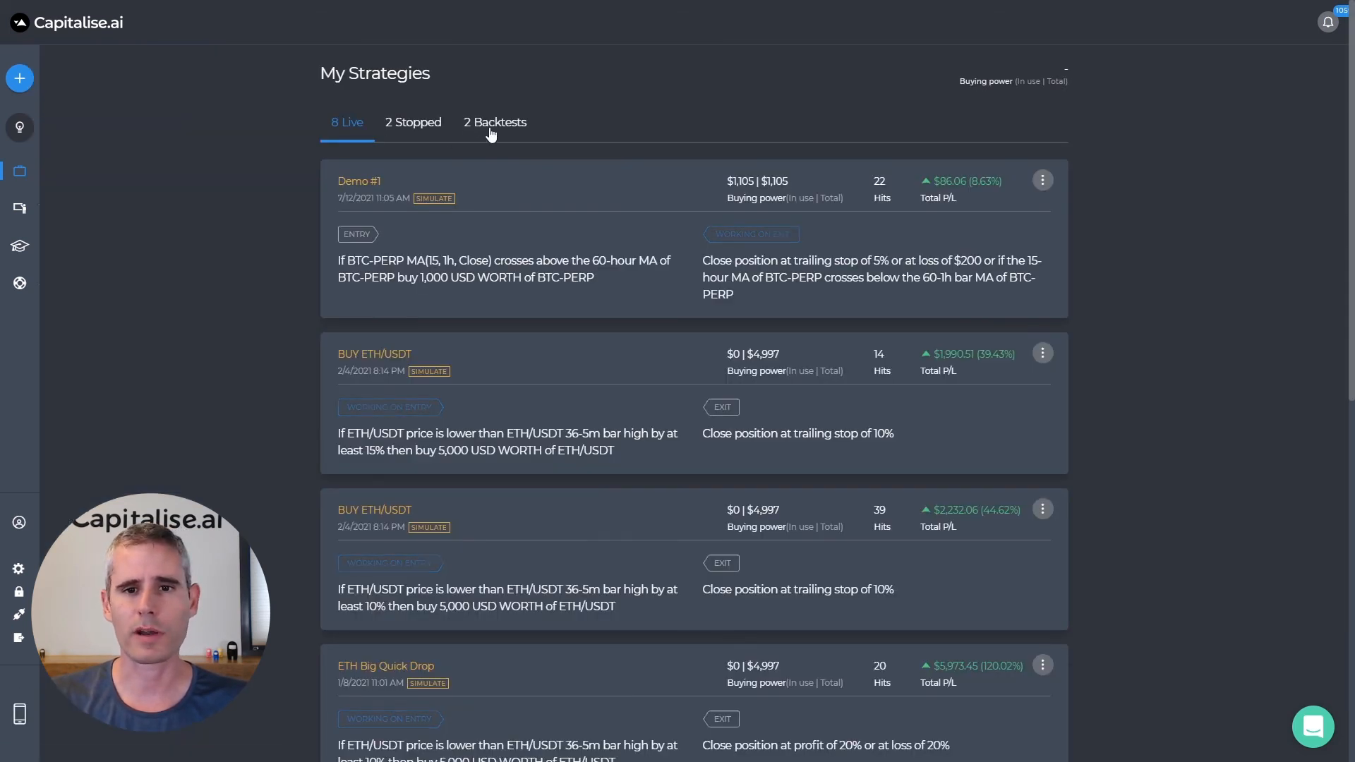
click(496, 122)
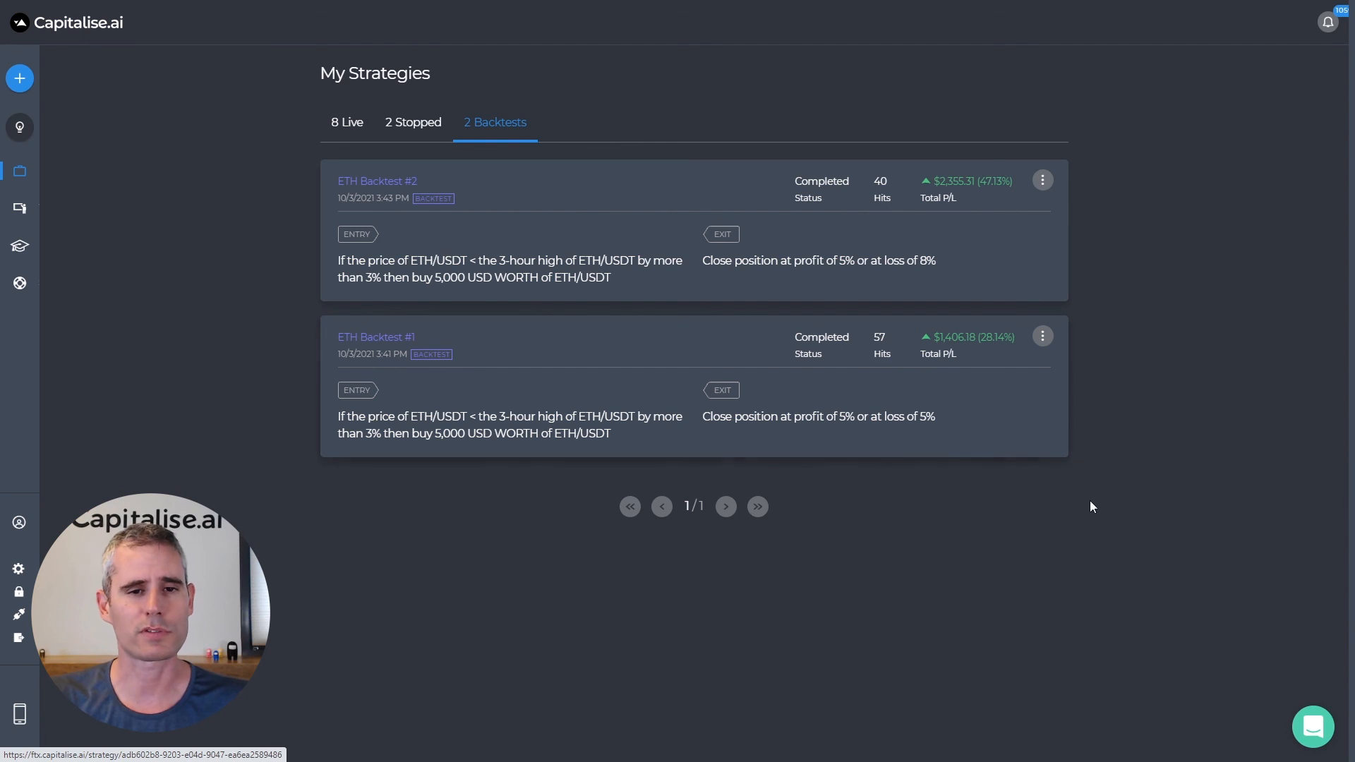
mouse_move(1066, 522)
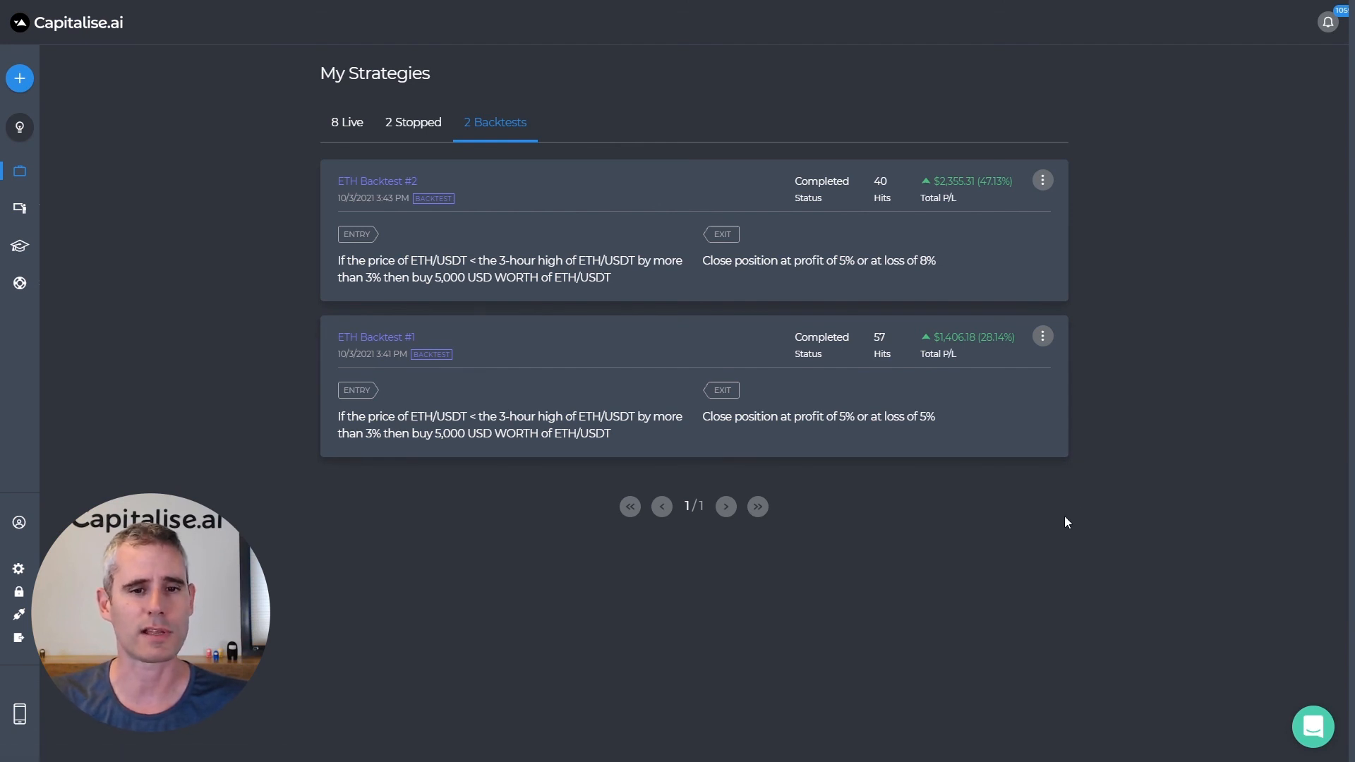